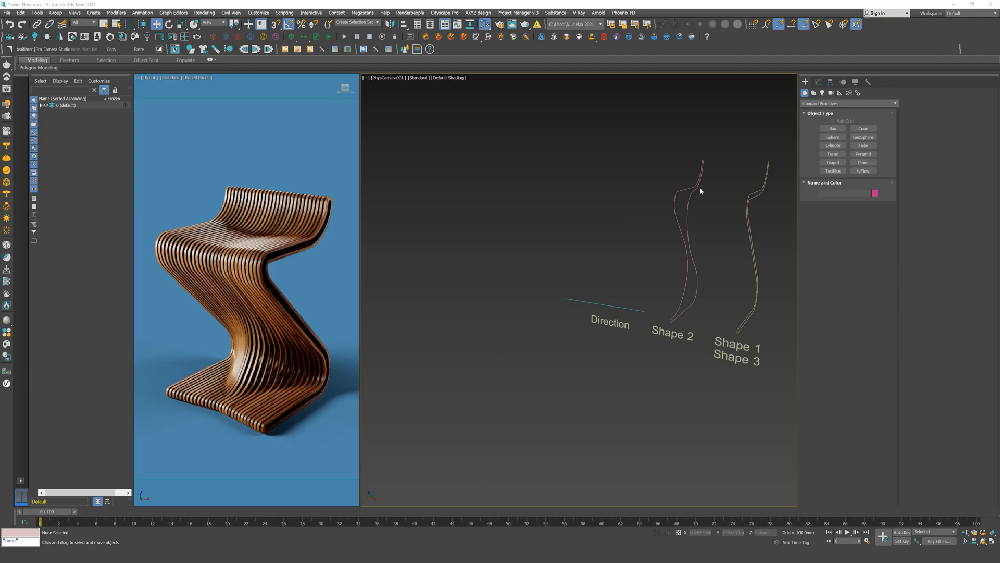
{"action": "mouse_move", "coordinate": [531, 397]}
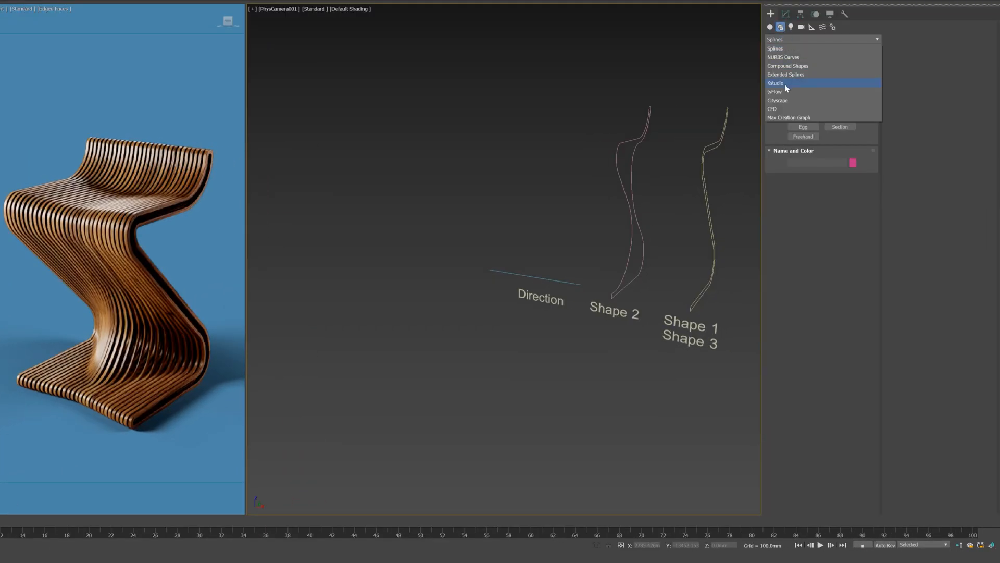
Step: Create a Kstudio SplineFlow object, SplineFlow001, at the lower left of the scene
{"action": "left_click", "coordinate": [775, 83]}
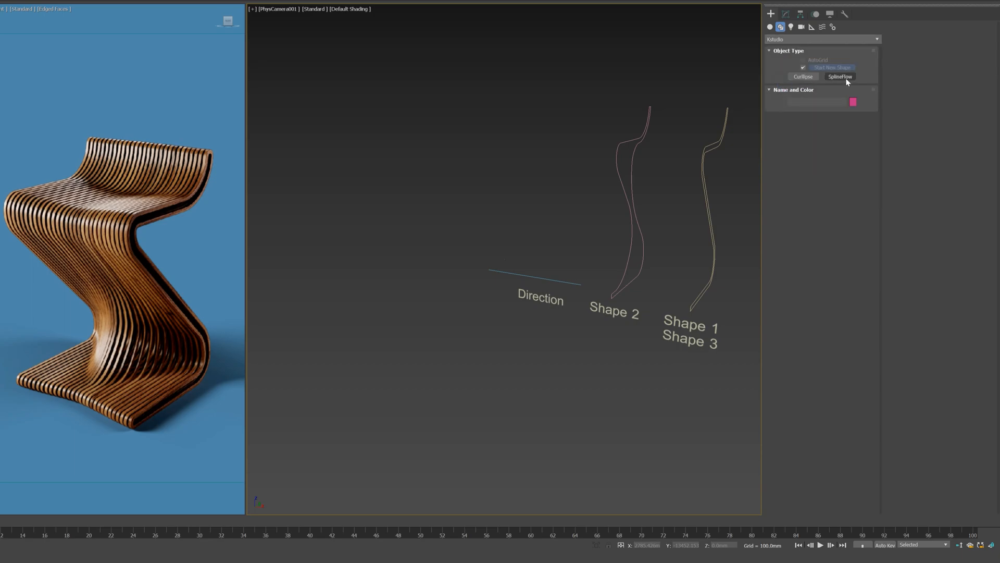
{"action": "left_click", "coordinate": [840, 76]}
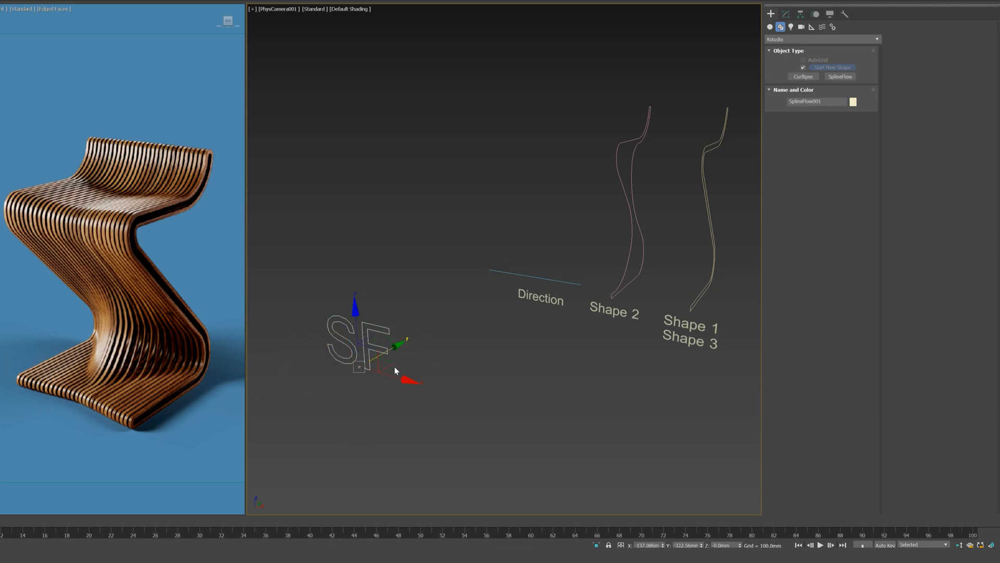
{"action": "left_click_drag", "start_coordinate": [376, 354], "coordinate": [408, 376]}
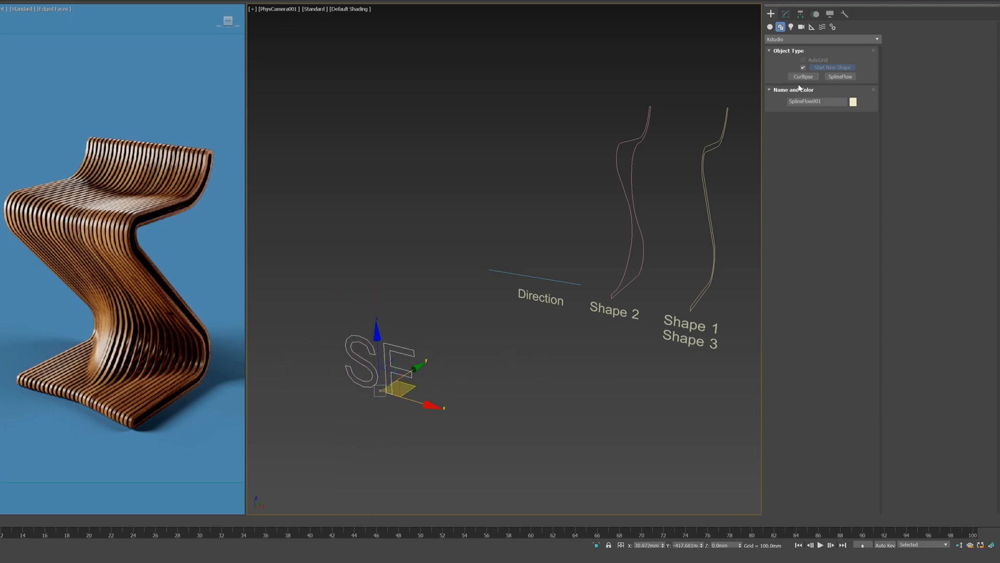
Step: Pick the three profile lines as SplineFlow001's shapes in the Modify panel
{"action": "left_click", "coordinate": [786, 14]}
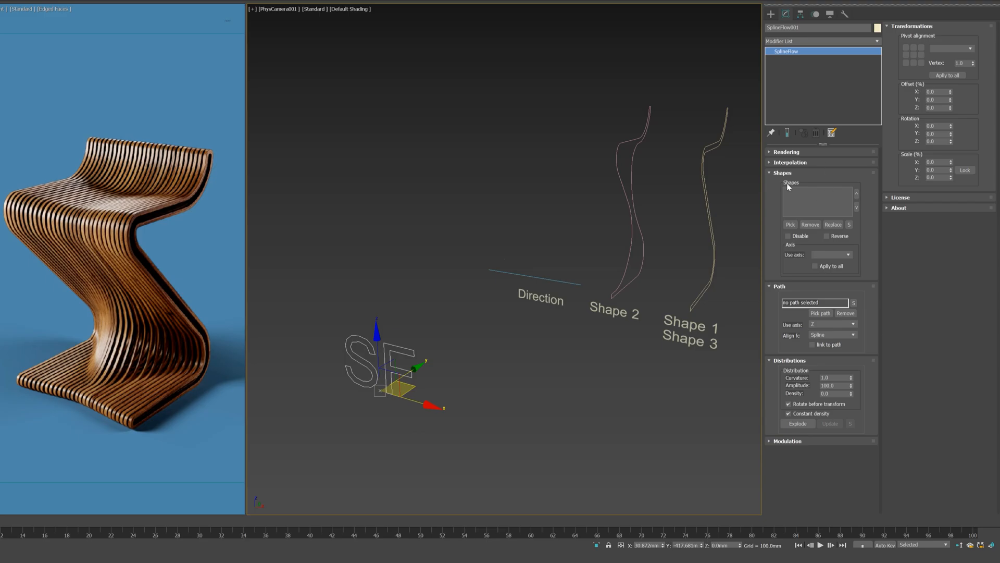
{"action": "mouse_move", "coordinate": [790, 186]}
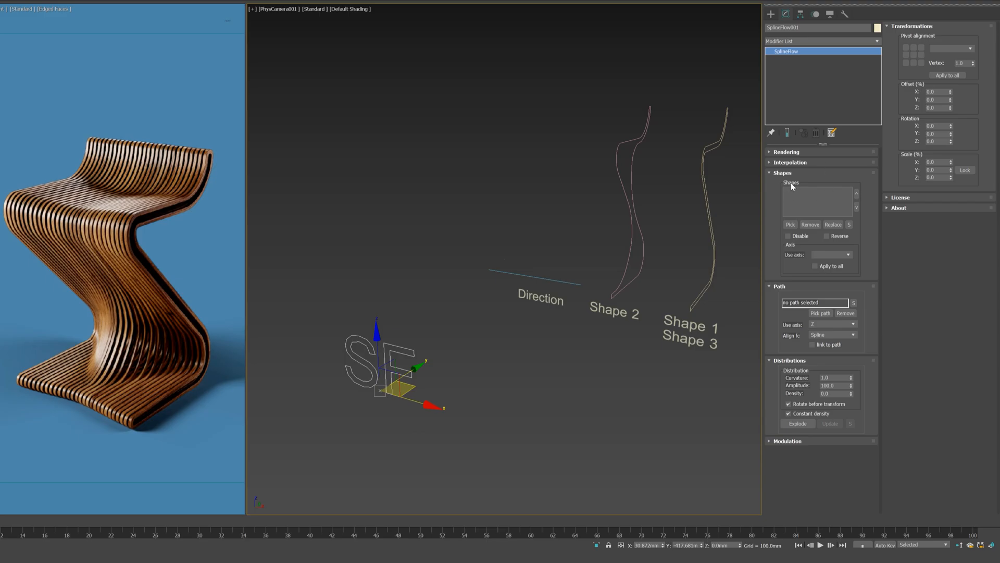
{"action": "mouse_move", "coordinate": [769, 294]}
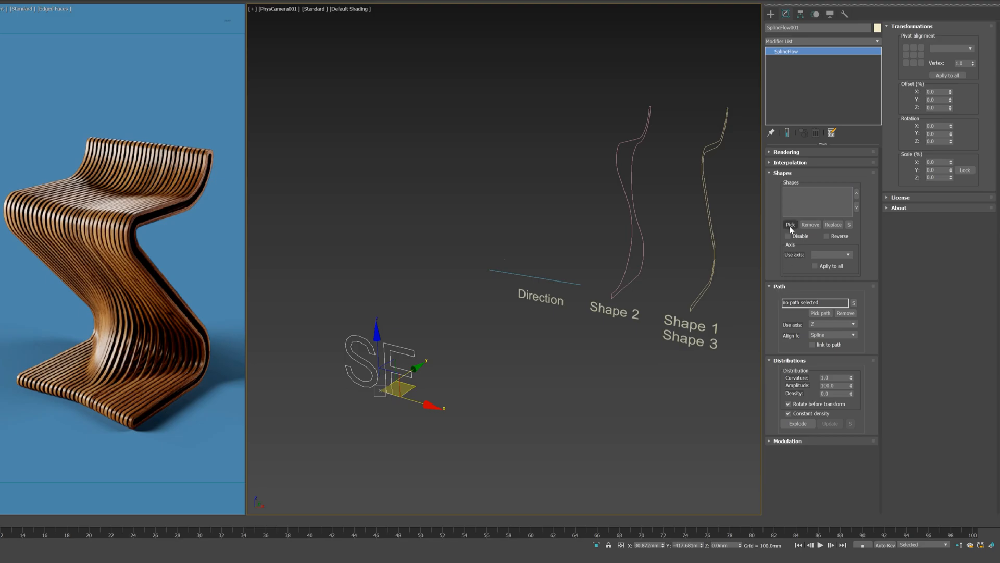
{"action": "left_click", "coordinate": [790, 224]}
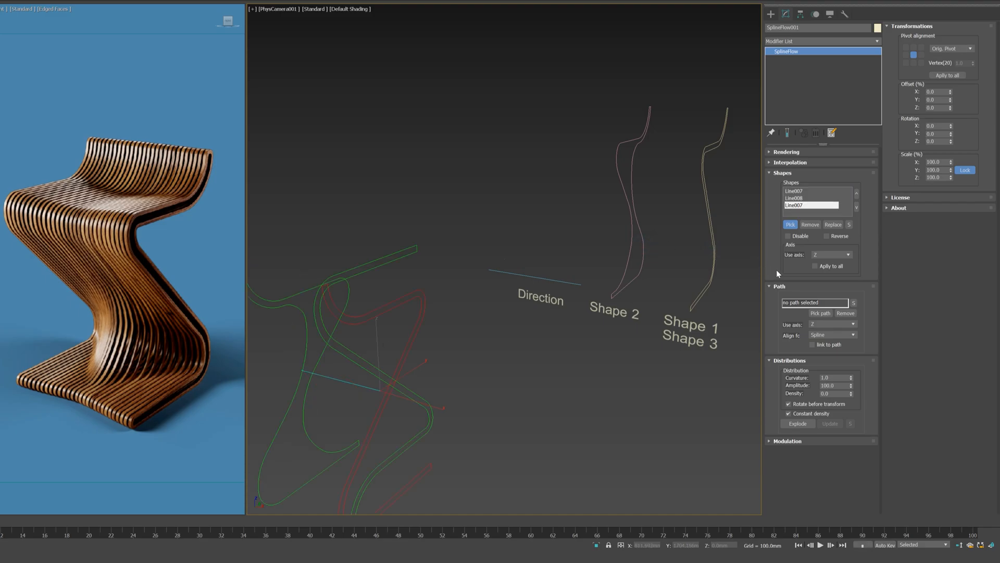
{"action": "left_click", "coordinate": [807, 189]}
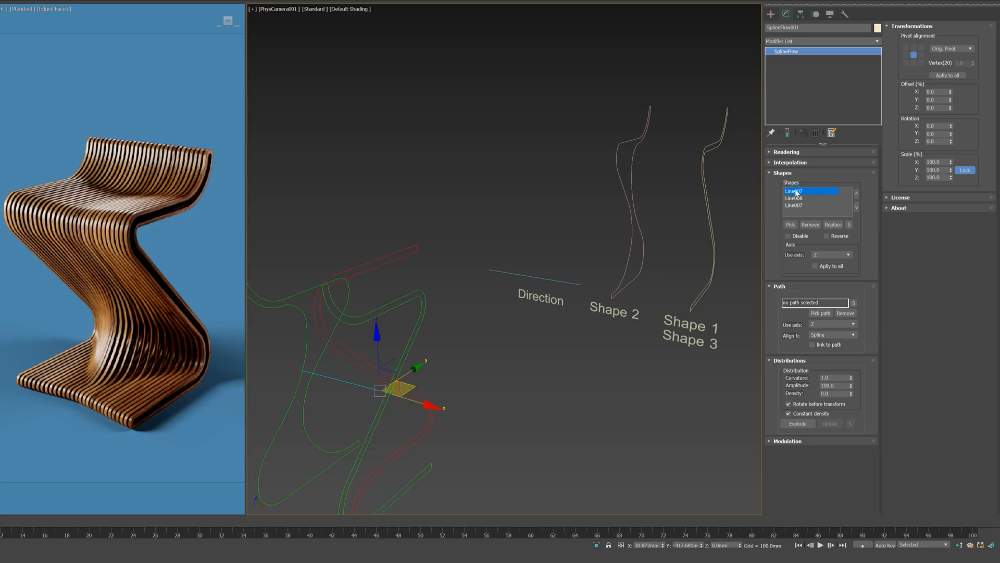
{"action": "left_click", "coordinate": [810, 198]}
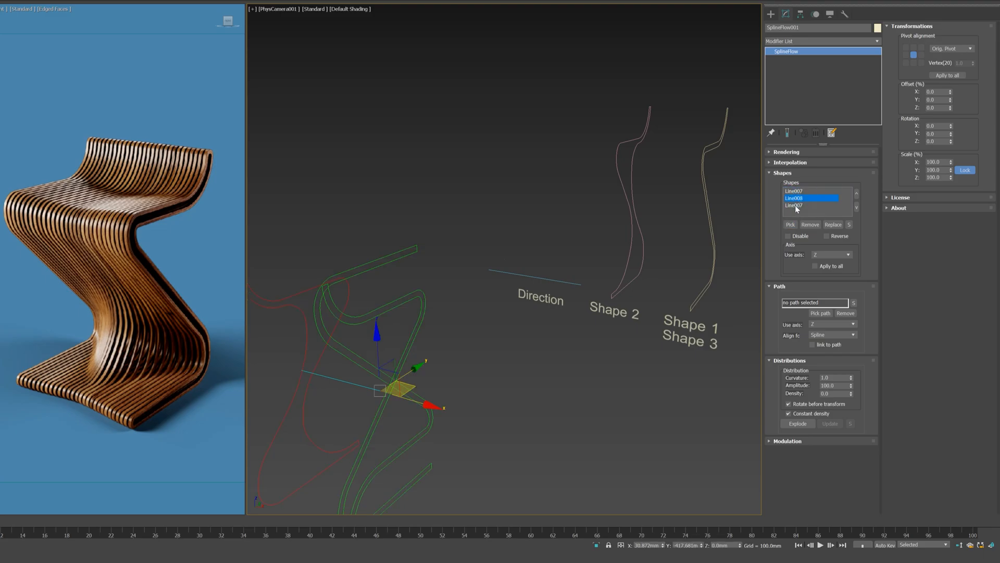
{"action": "left_click", "coordinate": [811, 205]}
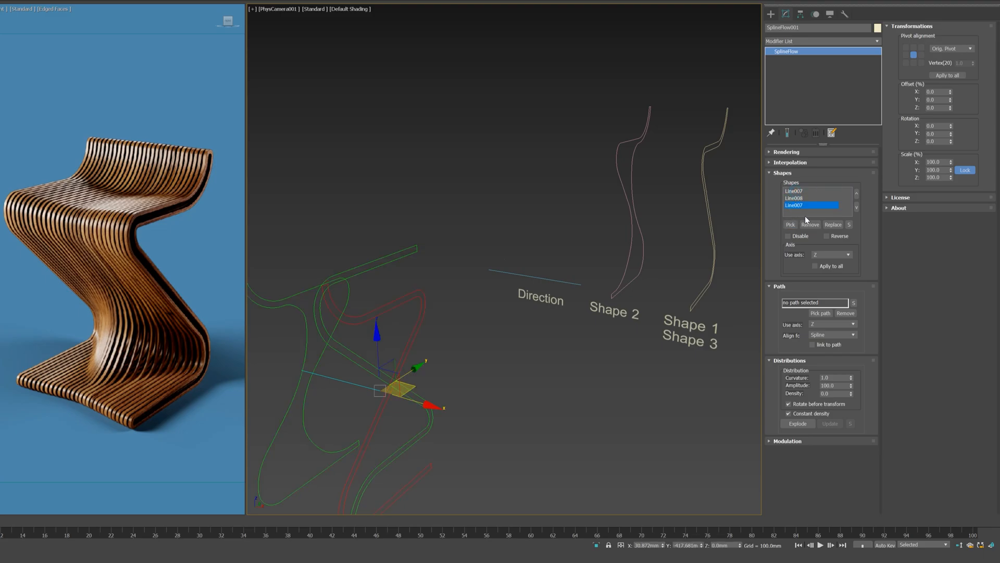
Step: Set the Z axis for the profile shapes and apply it to all of them
{"action": "left_click", "coordinate": [788, 235]}
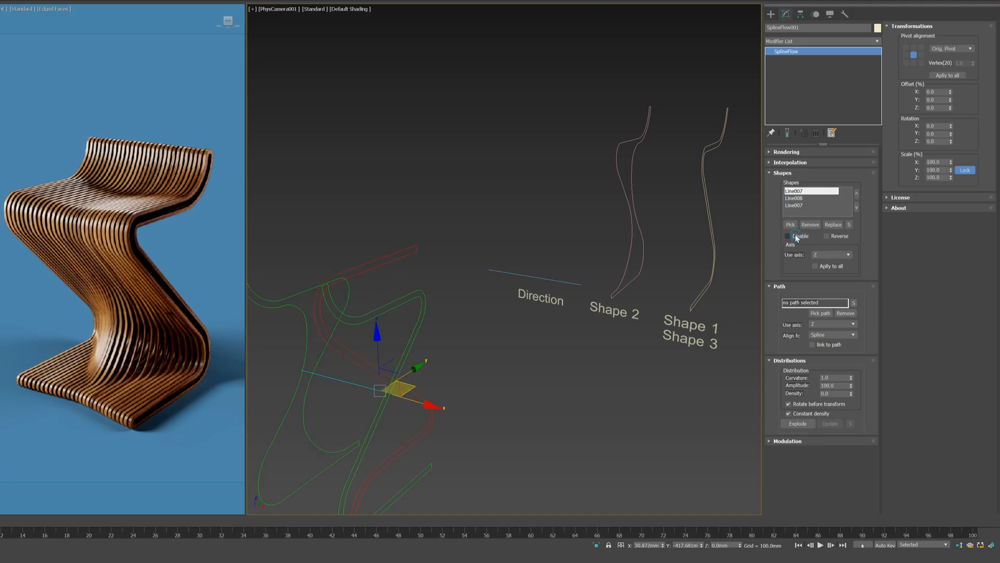
{"action": "left_click", "coordinate": [827, 237]}
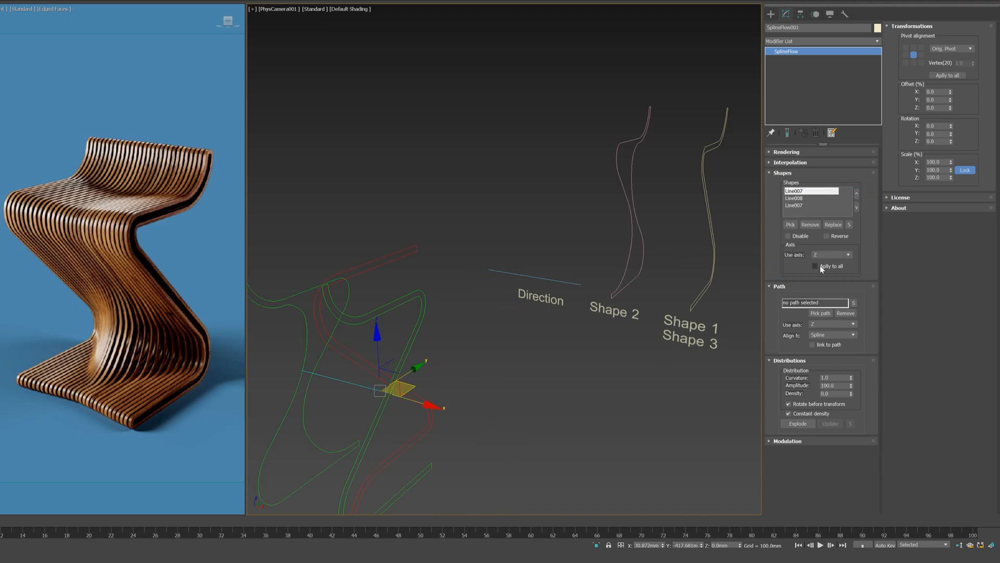
{"action": "left_click", "coordinate": [832, 254]}
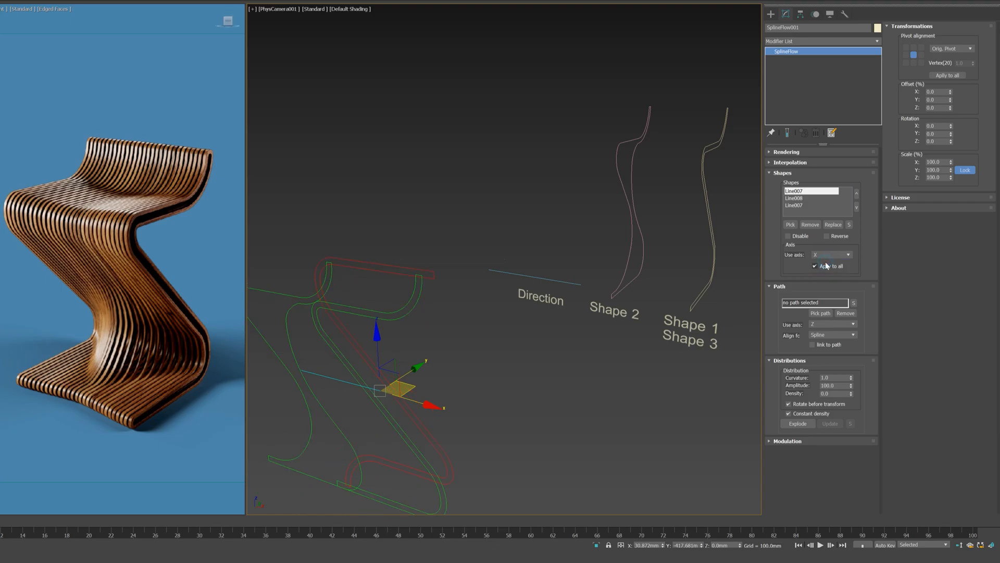
{"action": "left_click", "coordinate": [832, 254]}
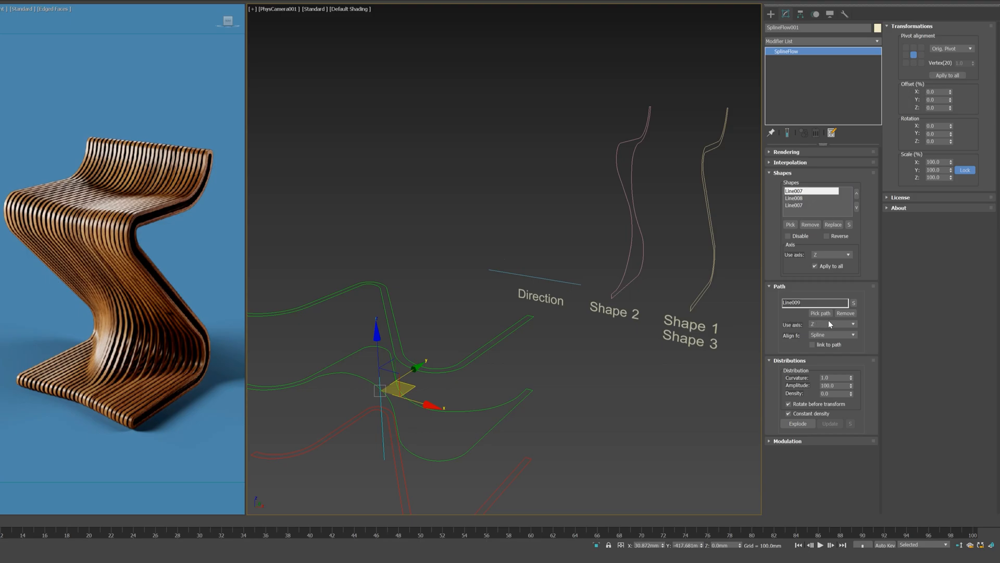
Step: Set the path axis to Y and align the profile shapes to the path spline
{"action": "left_click", "coordinate": [831, 324]}
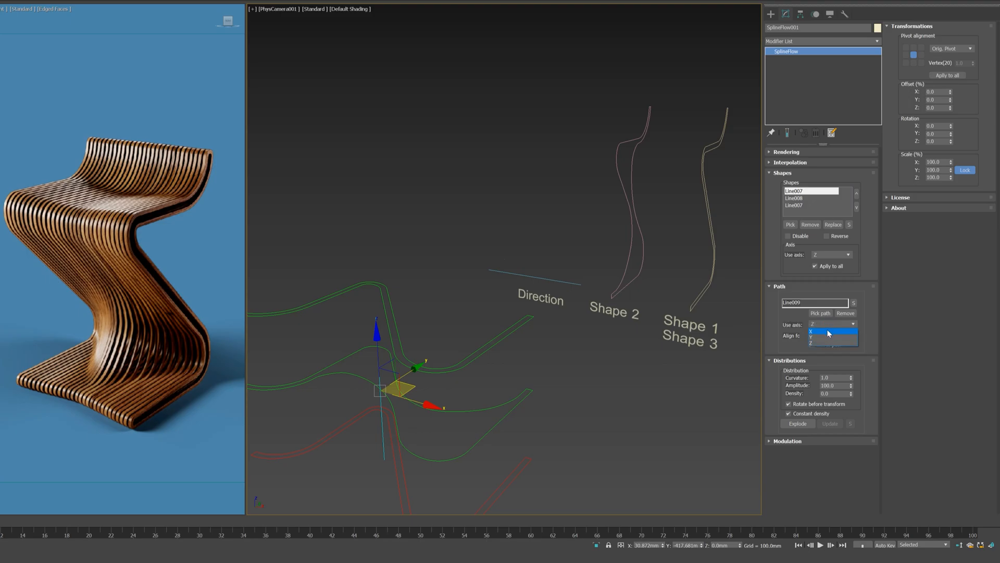
{"action": "left_click", "coordinate": [831, 331]}
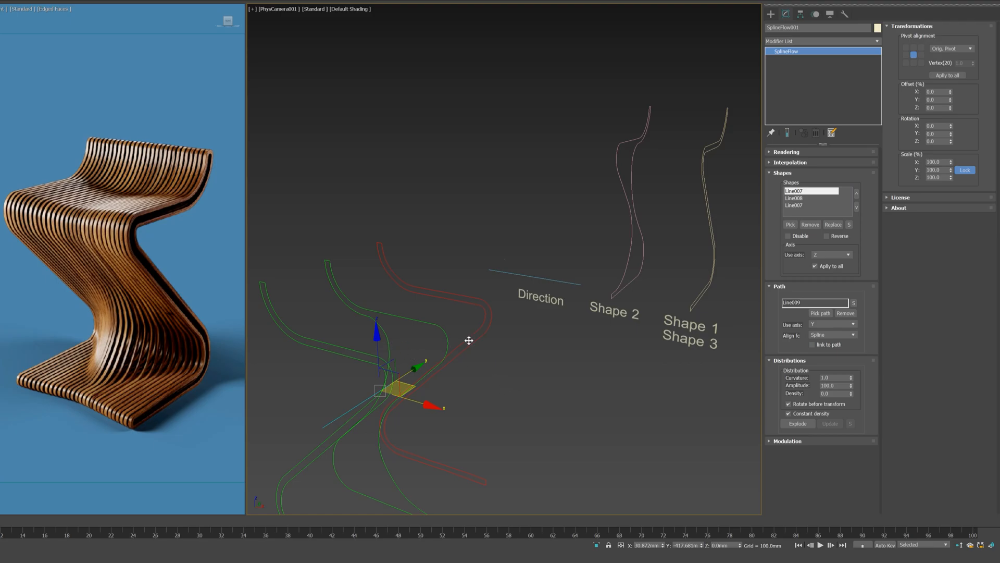
{"action": "left_click", "coordinate": [833, 334]}
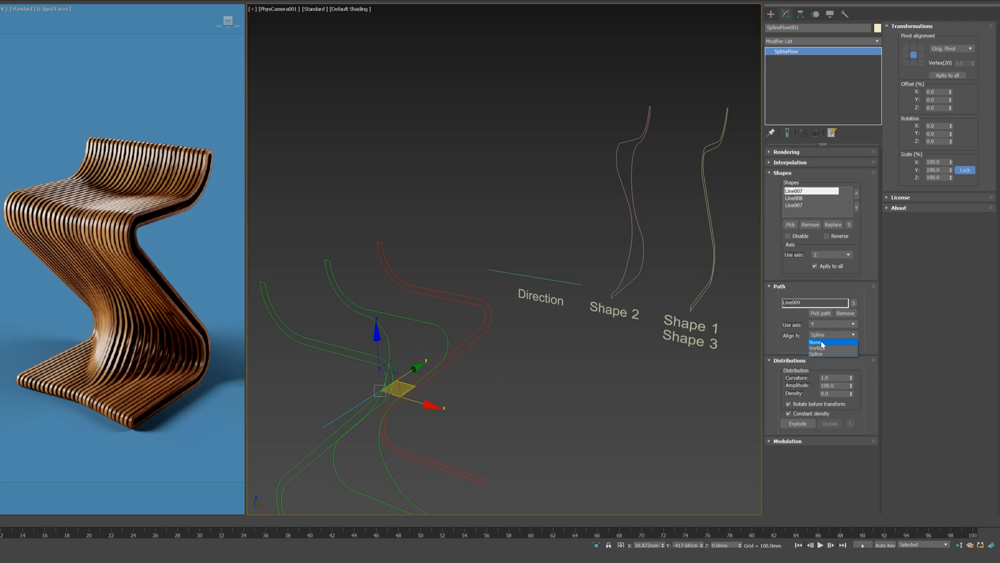
{"action": "left_click", "coordinate": [819, 347]}
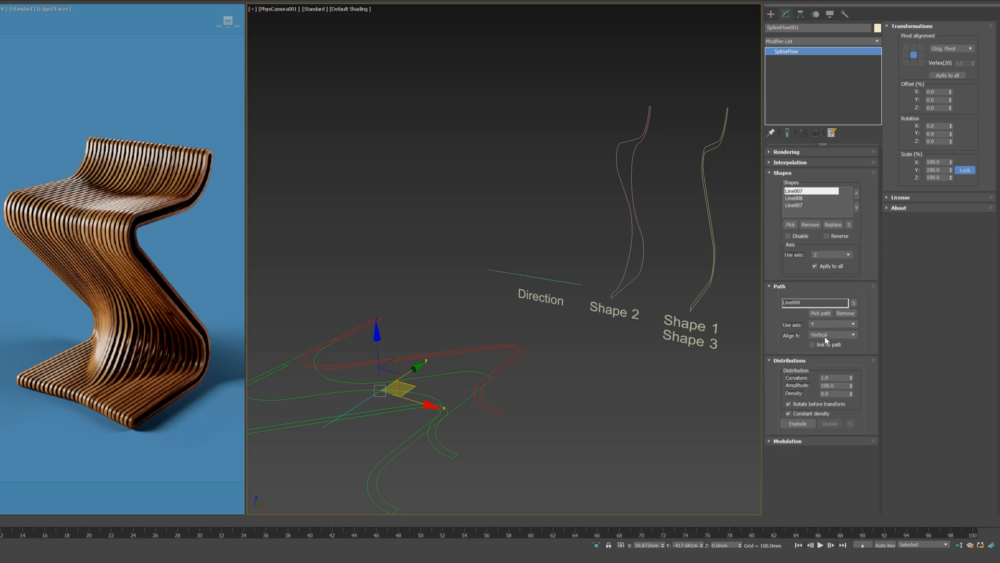
{"action": "left_click", "coordinate": [831, 335]}
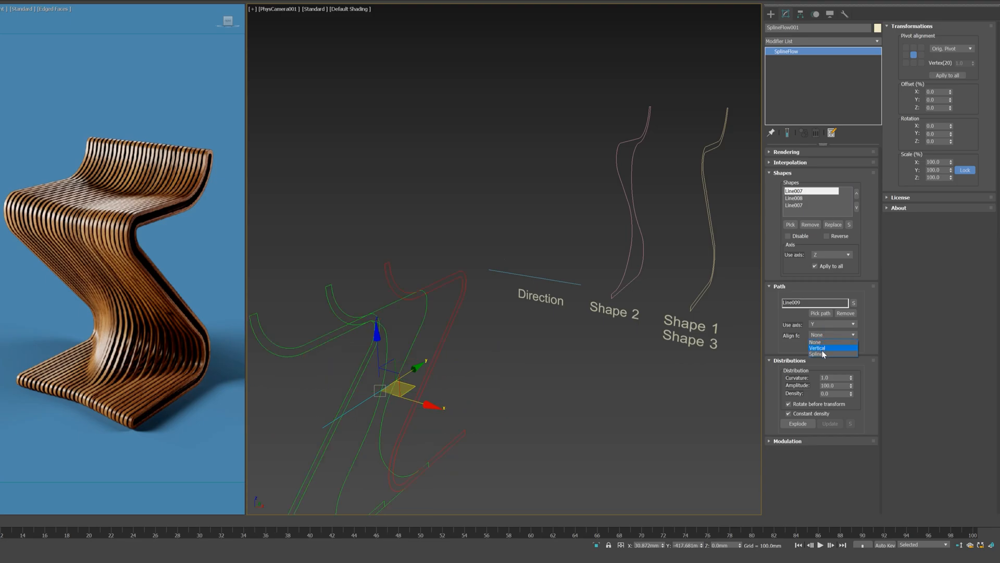
{"action": "left_click", "coordinate": [819, 354]}
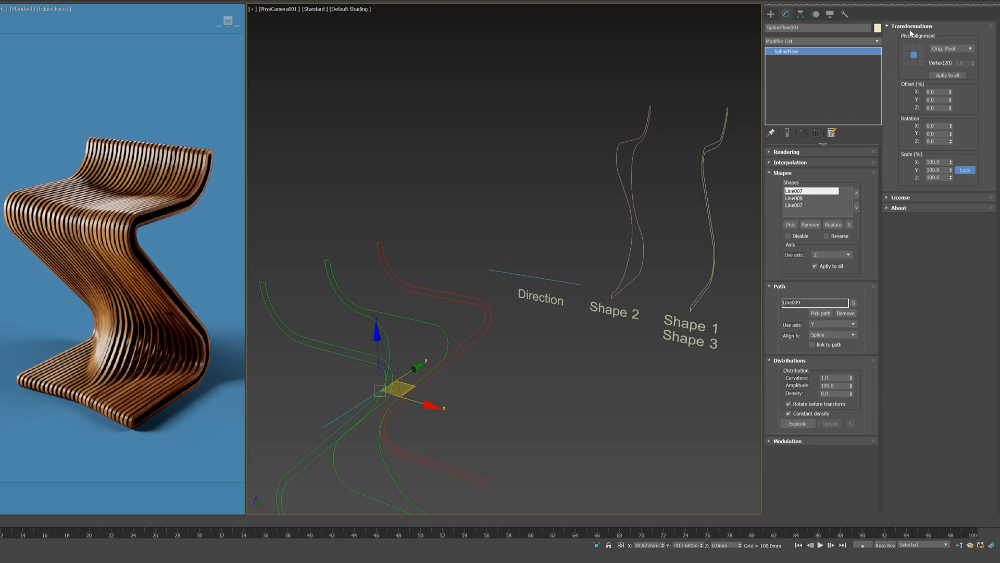
Step: Try Vertex Pivot then Pivot Align for all shapes, fanning the curves around the path
{"action": "left_click", "coordinate": [950, 49]}
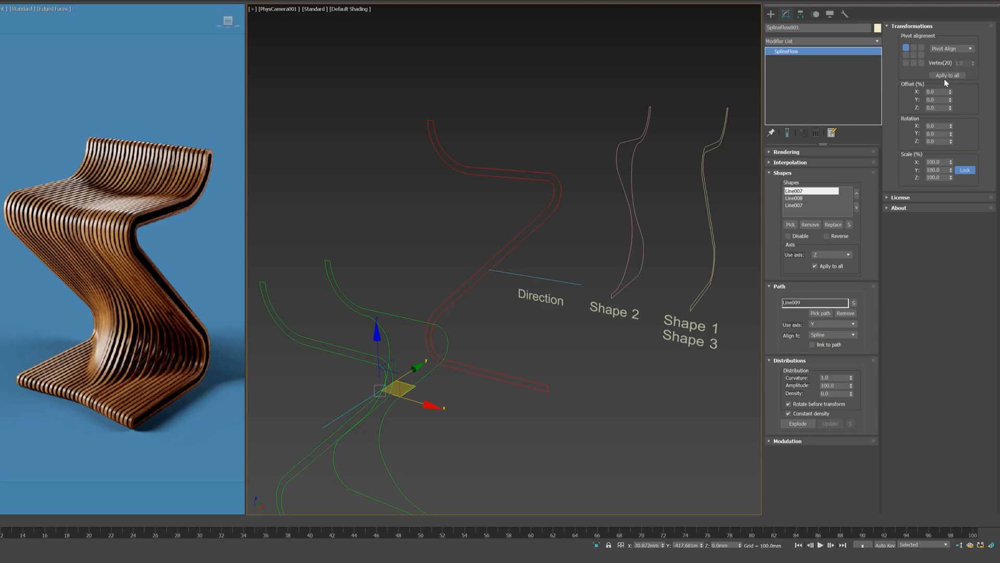
{"action": "left_click", "coordinate": [947, 75]}
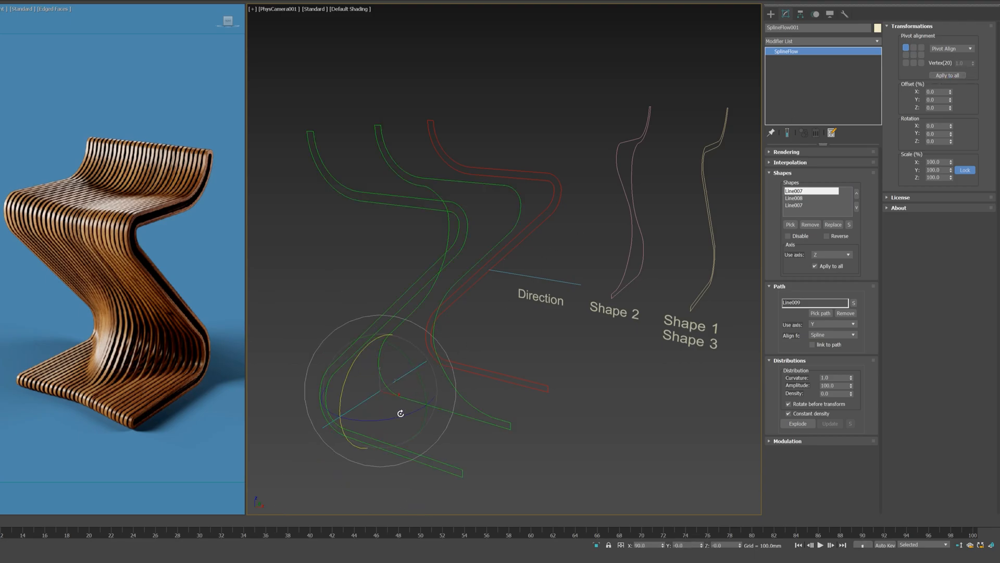
{"action": "left_click", "coordinate": [972, 48]}
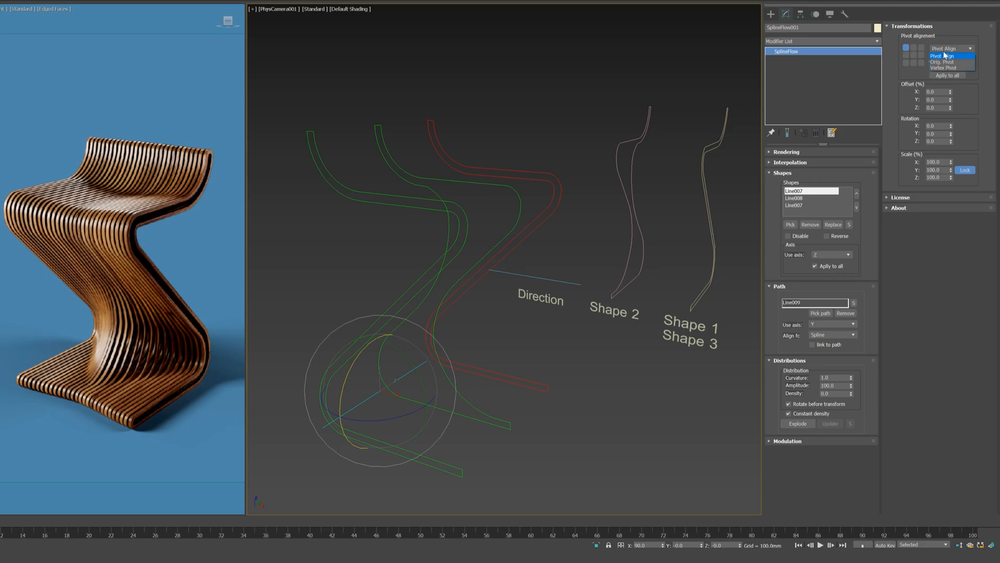
{"action": "left_click", "coordinate": [950, 61]}
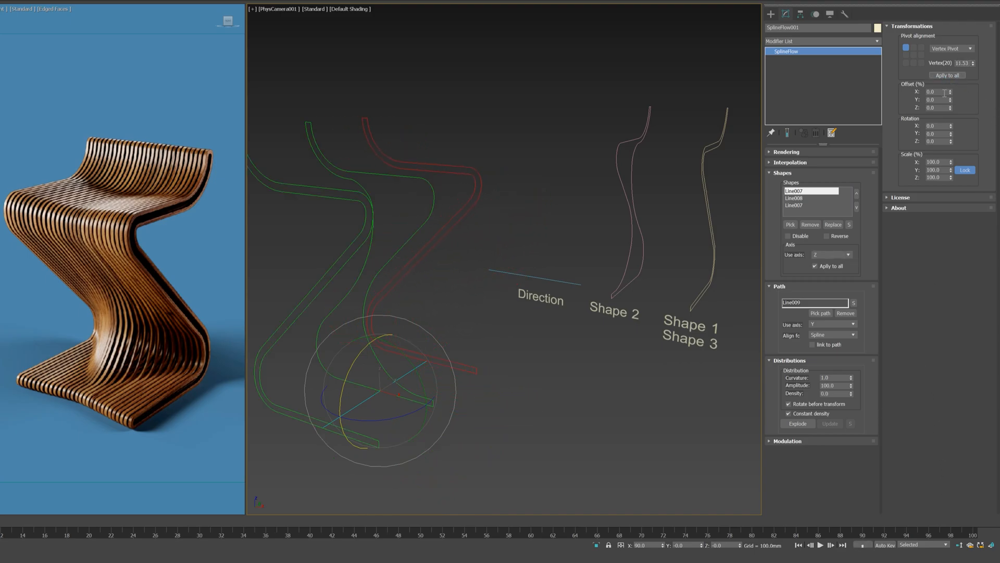
{"action": "left_click", "coordinate": [951, 48]}
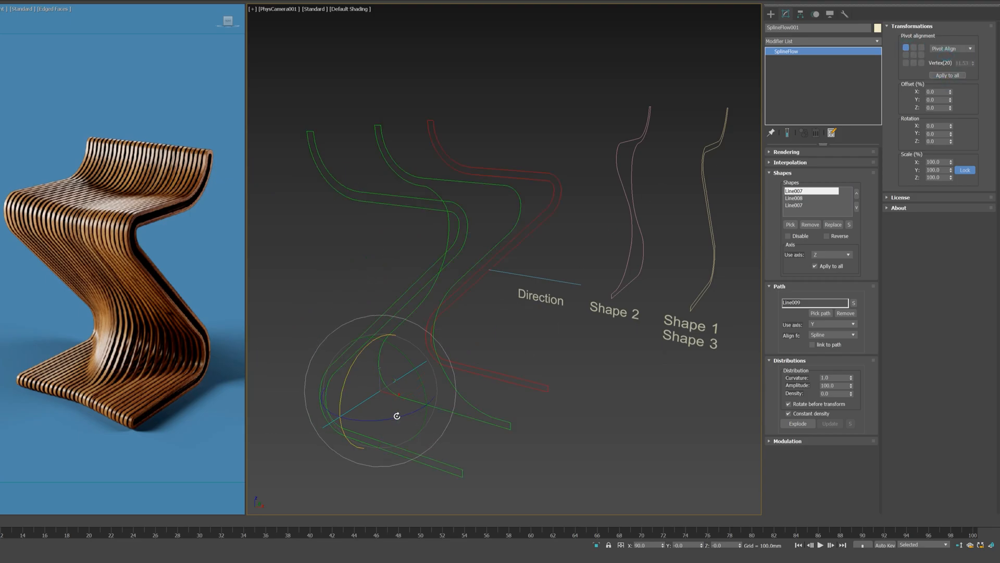
{"action": "left_click_drag", "start_coordinate": [396, 415], "coordinate": [376, 419]}
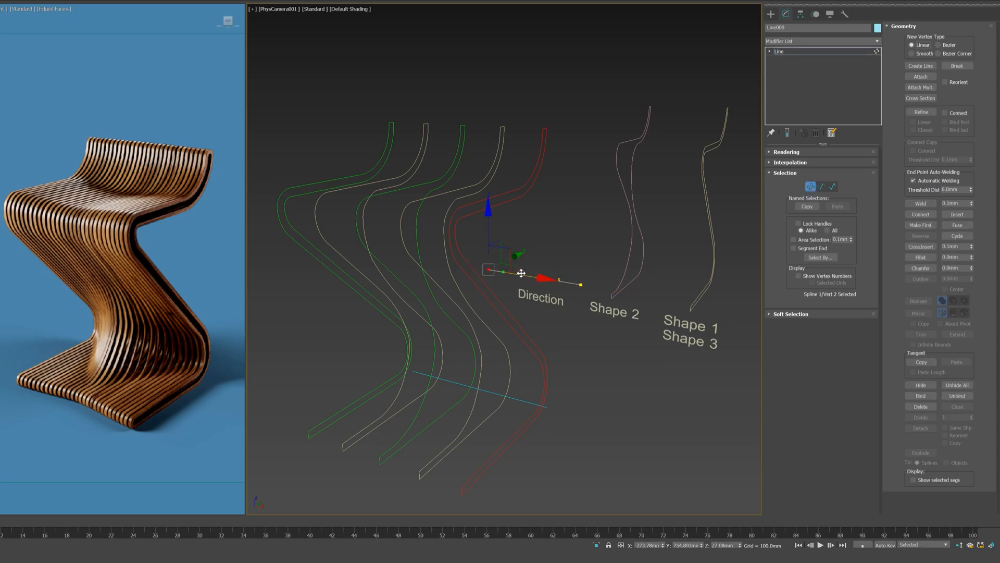
Step: Move the path Line009 end point and reshape the Shape 2 profile curve
{"action": "left_click_drag", "start_coordinate": [542, 279], "coordinate": [581, 282]}
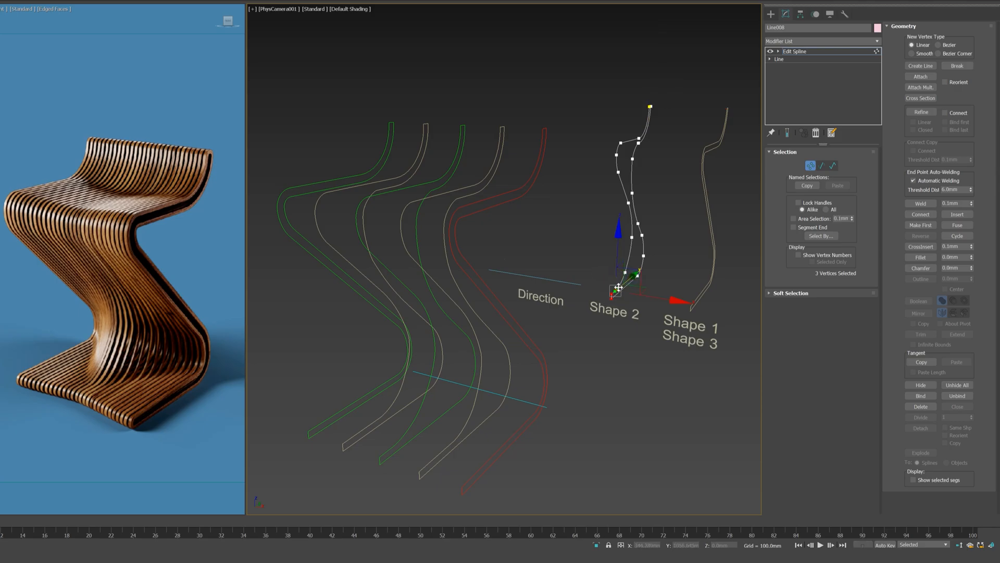
{"action": "left_click_drag", "start_coordinate": [618, 288], "coordinate": [631, 279]}
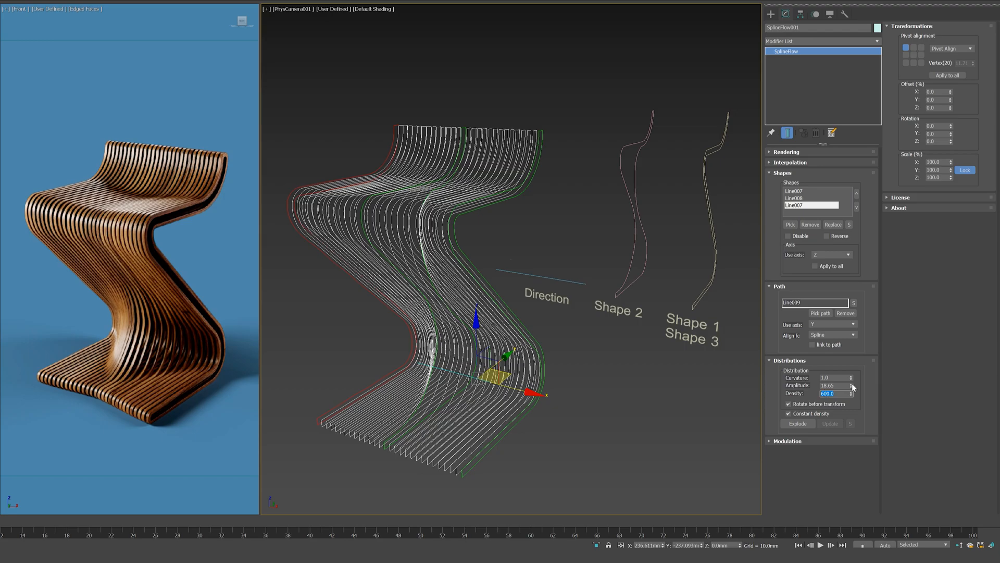
Step: Set the distribution amplitude to 85 and curvature to 1.5 for dense chair-shaped slats
{"action": "type", "text": "100.0"}
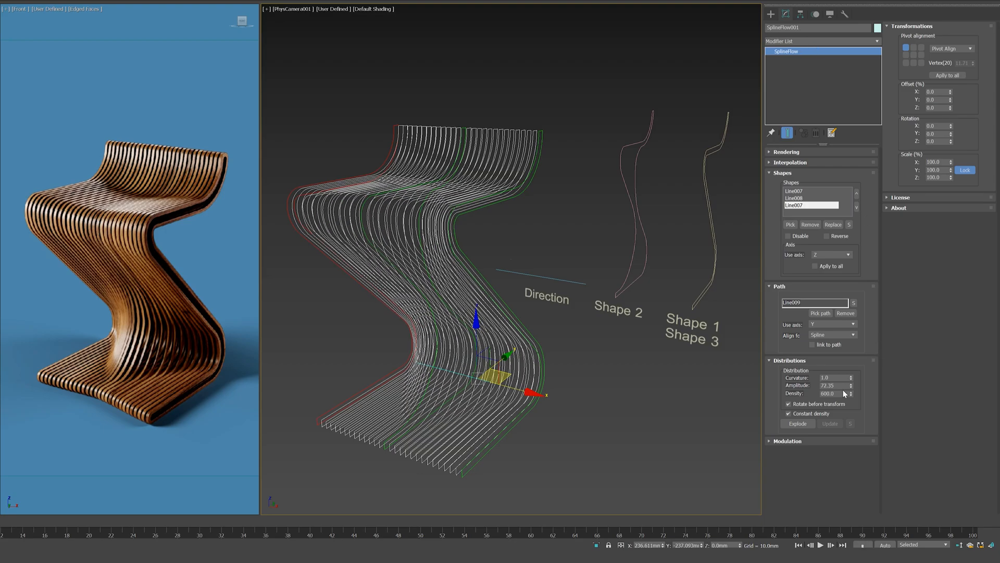
{"action": "type", "text": "85.0"}
{"action": "type", "text": "10.5"}
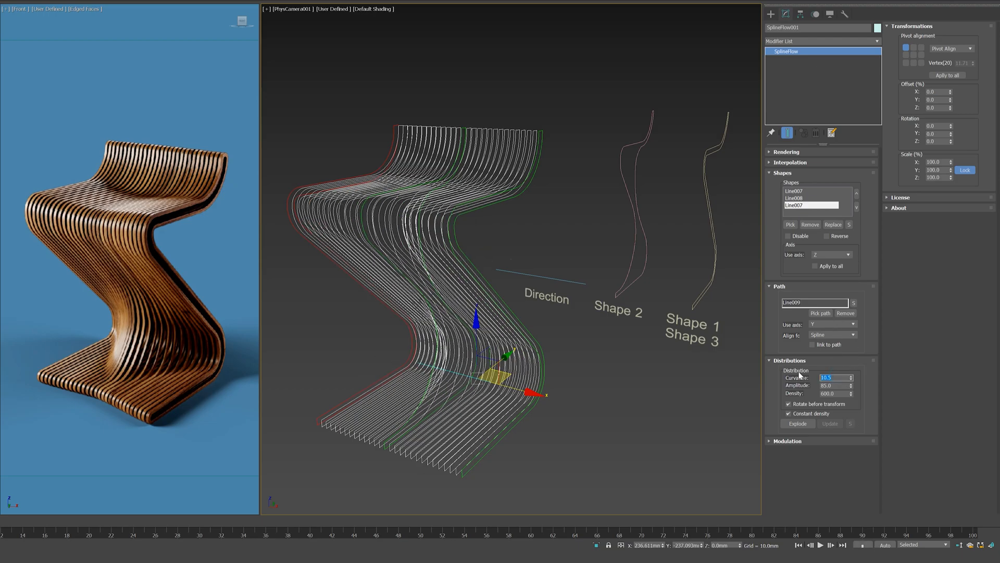
{"action": "type", "text": "1.5"}
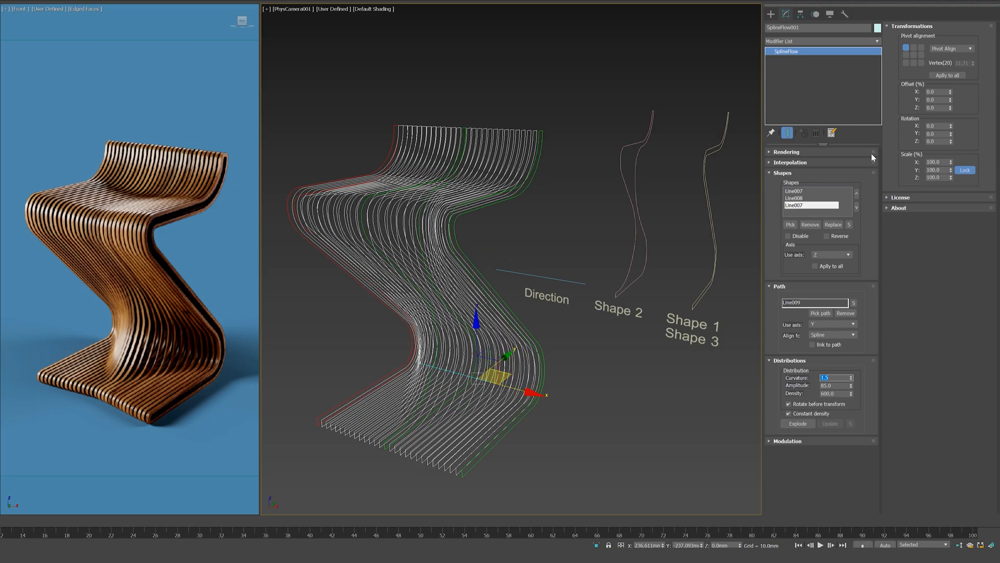
{"action": "left_click", "coordinate": [811, 198]}
{"action": "type", "text": "50"}
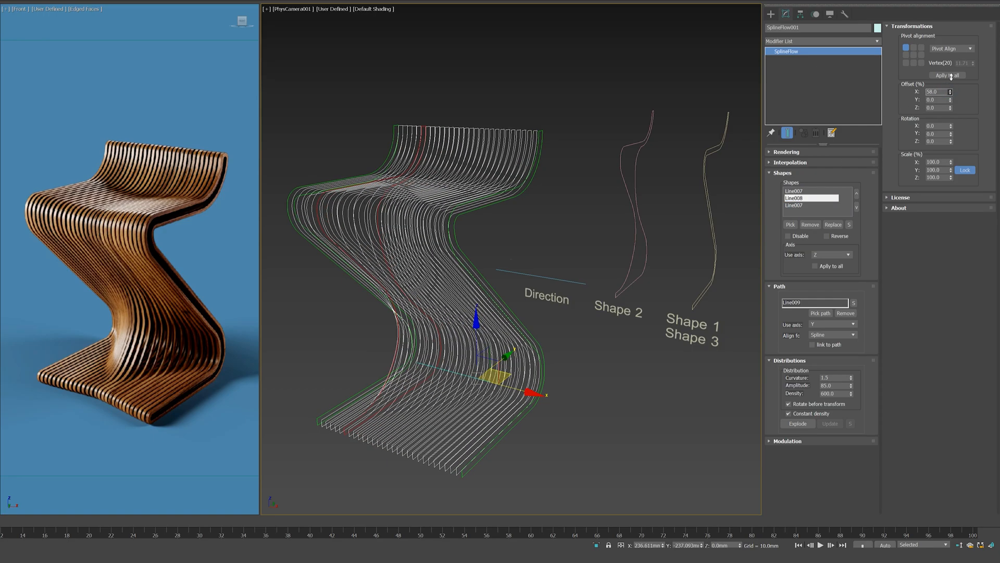
Step: Scale the Line008 shape to 98 percent on all axes, narrowing the middle slats
{"action": "left_click", "coordinate": [950, 92]}
{"action": "type", "text": "98"}
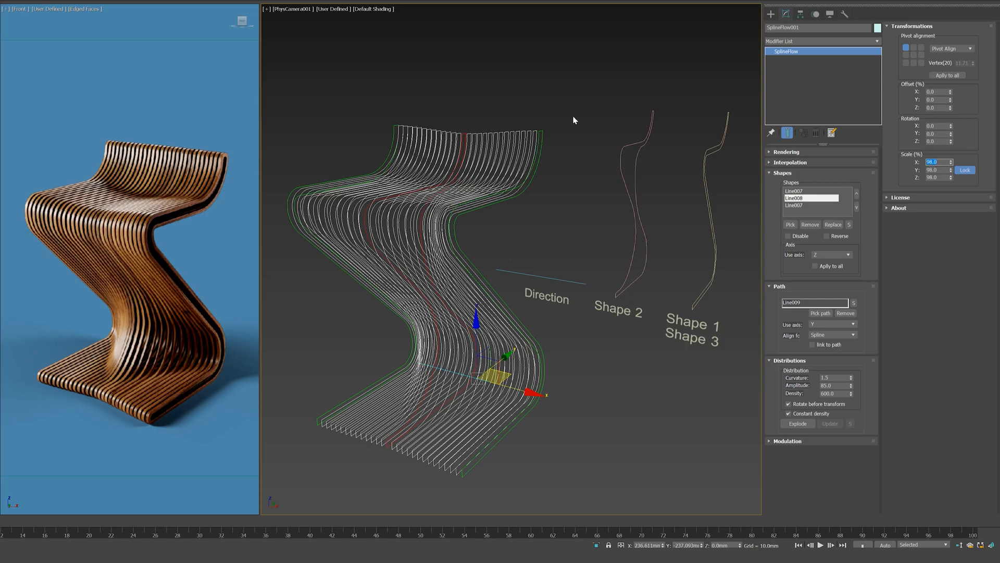
Step: Add a Sweep modifier giving the curves 12 mm wide angled solid slats
{"action": "left_click", "coordinate": [823, 41]}
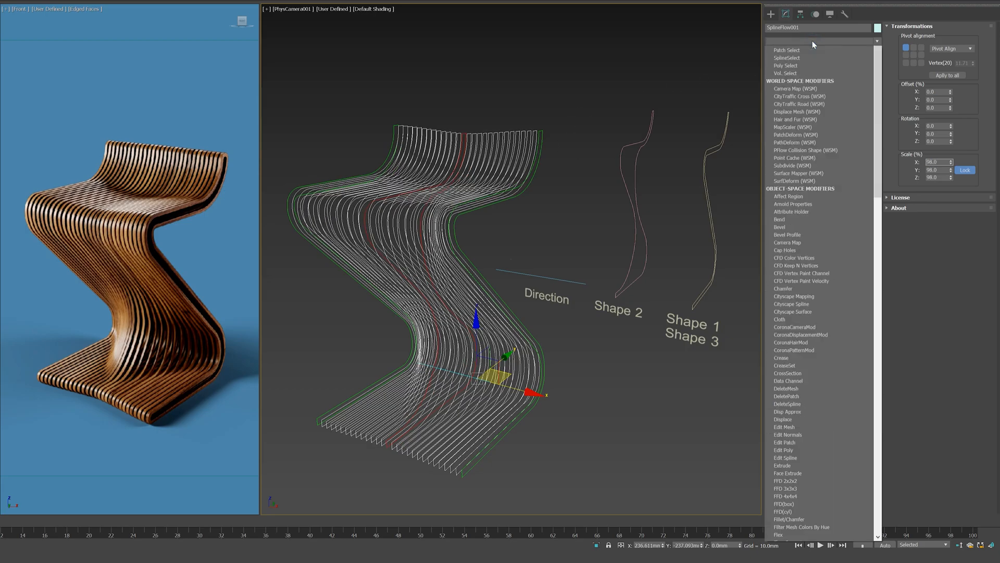
{"action": "scroll", "scroll_direction": "down", "scroll_amount": 3}
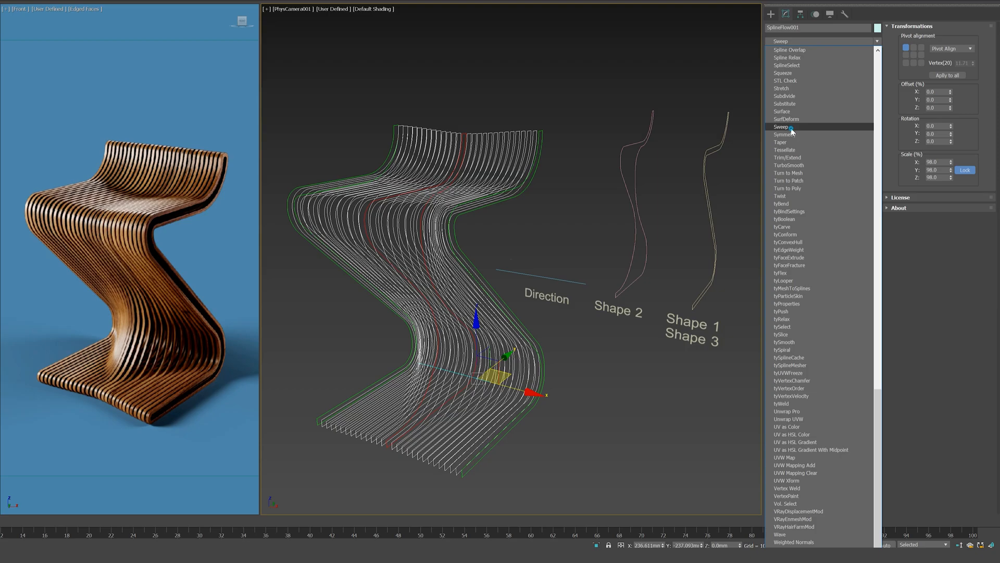
{"action": "left_click", "coordinate": [780, 126]}
{"action": "type", "text": "12"}
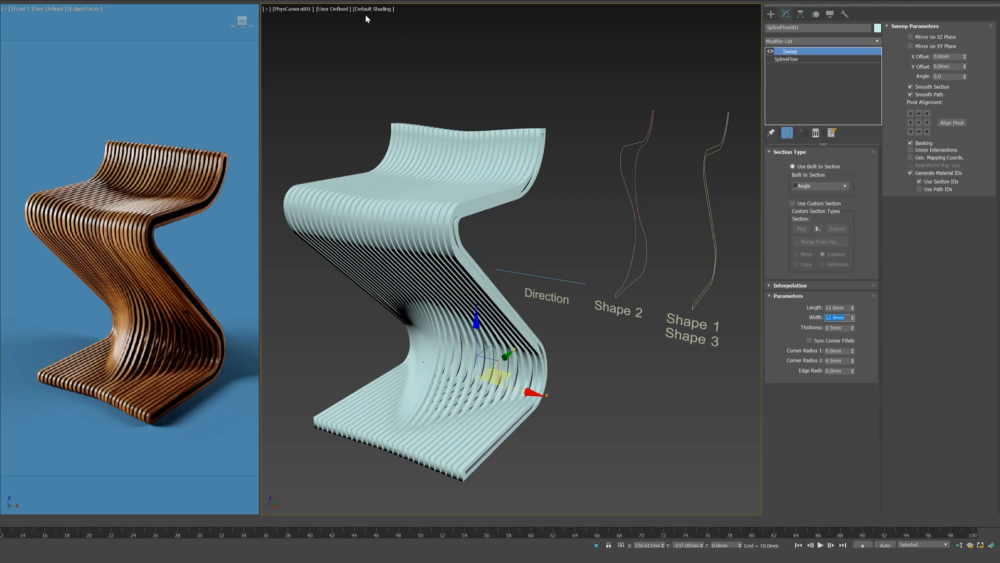
{"action": "left_click", "coordinate": [333, 8]}
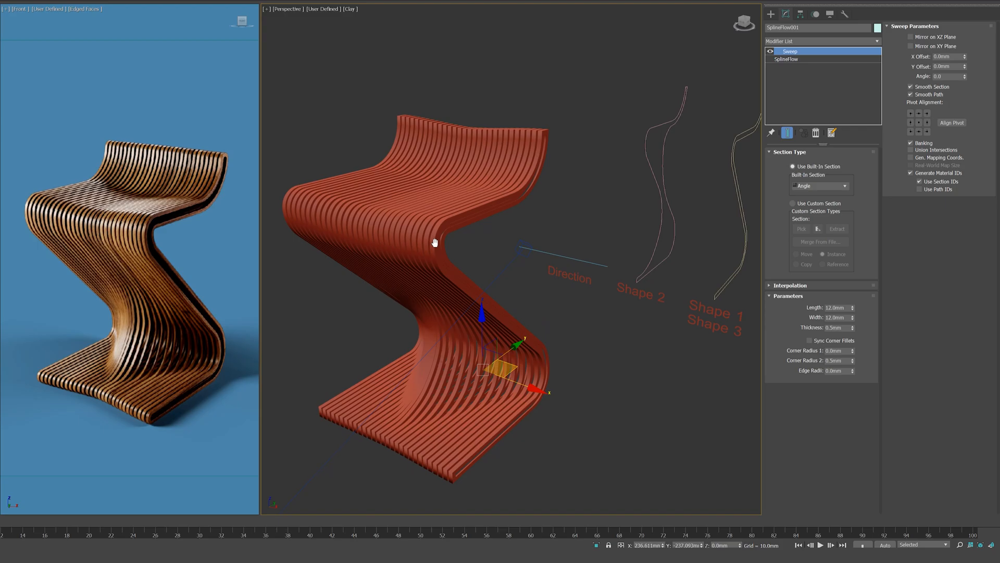
Step: Orbit the clay-shaded perspective view of the chair for comparison with the reference photo
{"action": "left_click_drag", "start_coordinate": [433, 243], "coordinate": [529, 244]}
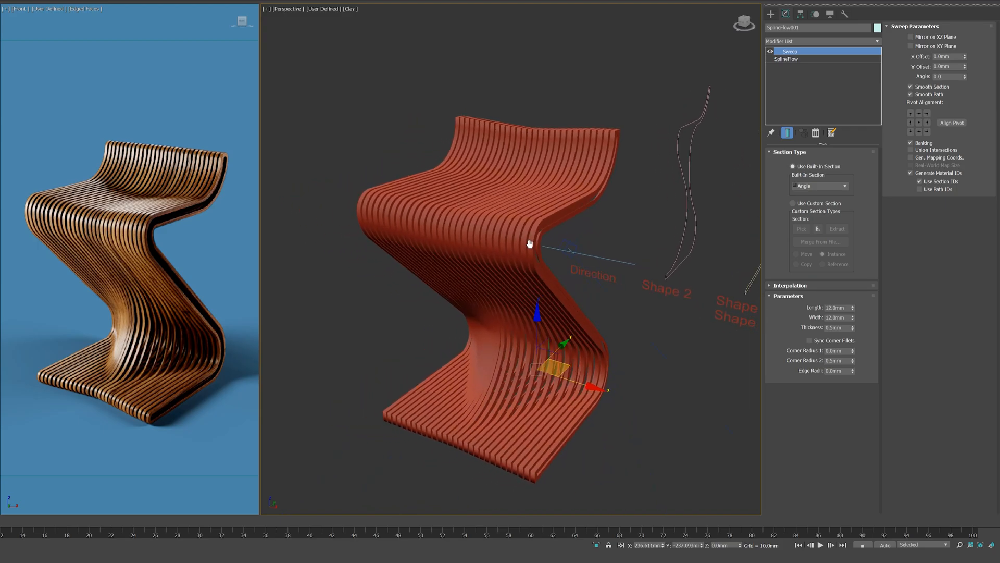